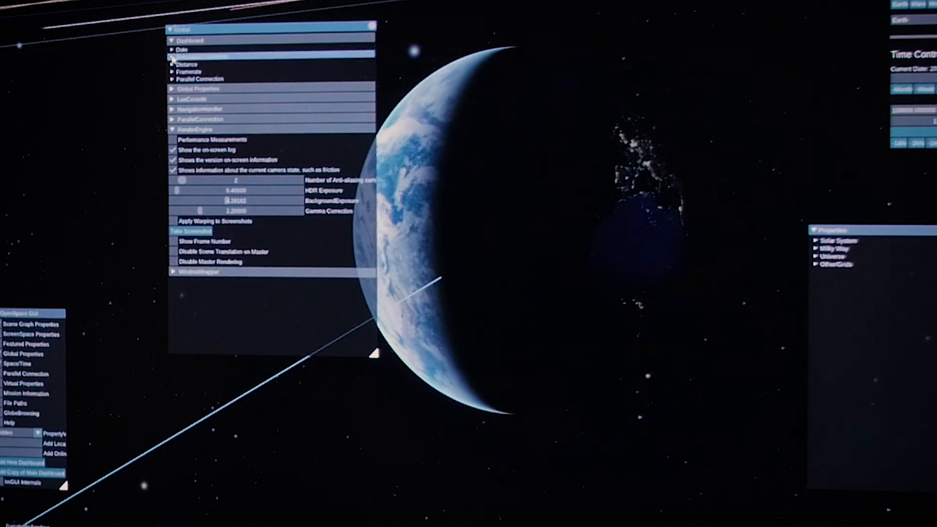
Step: Collapse Simulation Increment and expand the Framerate section to show its enable, font size and frame-time options
{"action": "left_click", "coordinate": [173, 56]}
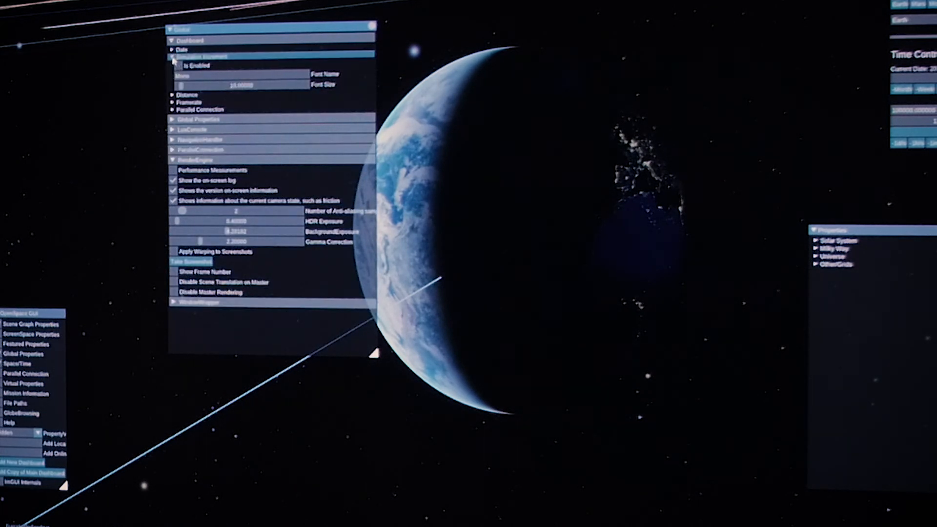
{"action": "left_click", "coordinate": [173, 56]}
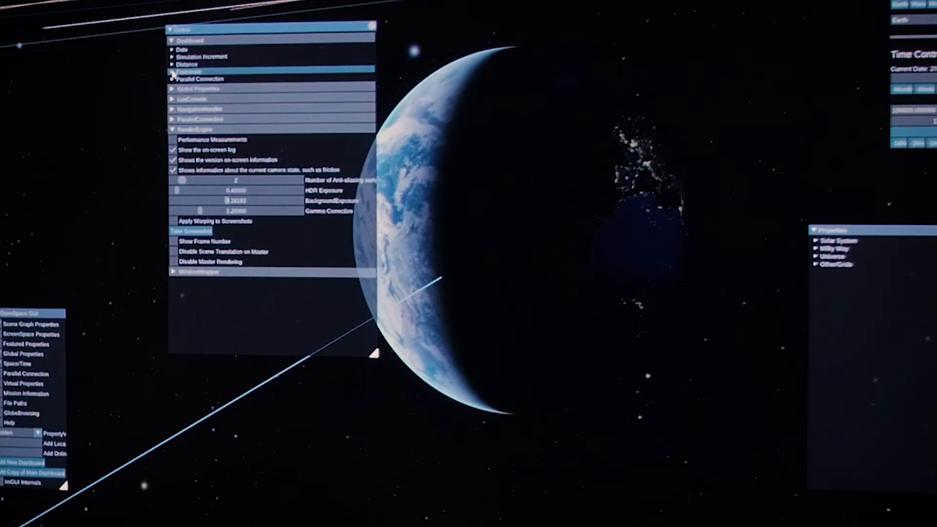
{"action": "left_click", "coordinate": [182, 71]}
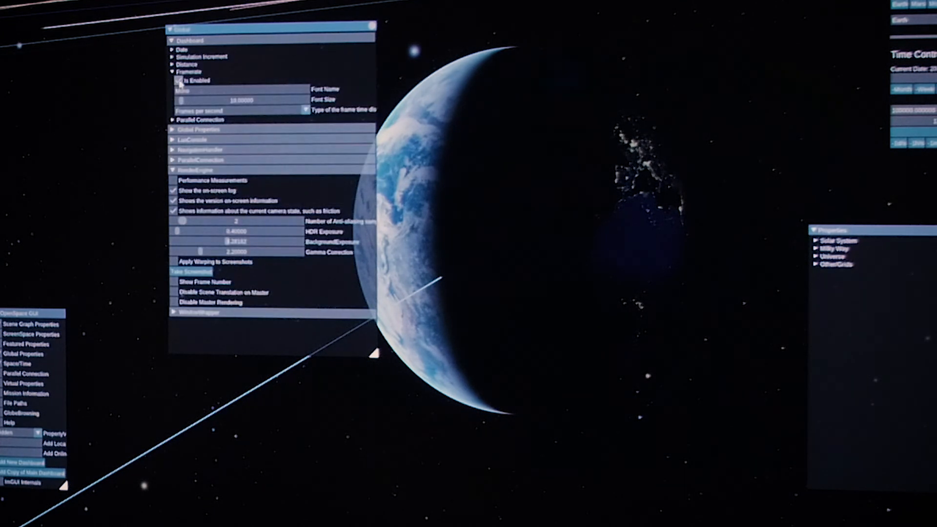
{"action": "left_click", "coordinate": [187, 71]}
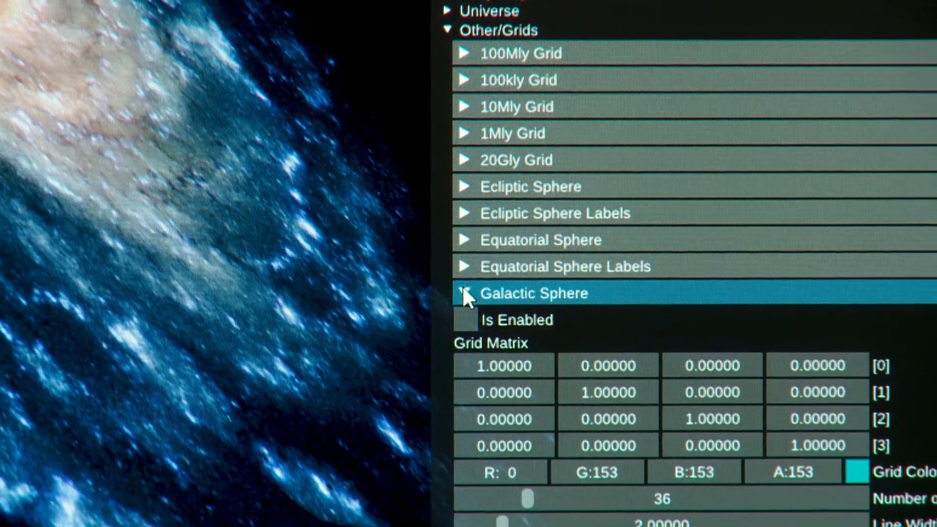
Step: Tick Is Enabled on the Galactic Sphere grid so it draws around the Sun
{"action": "left_click", "coordinate": [464, 294]}
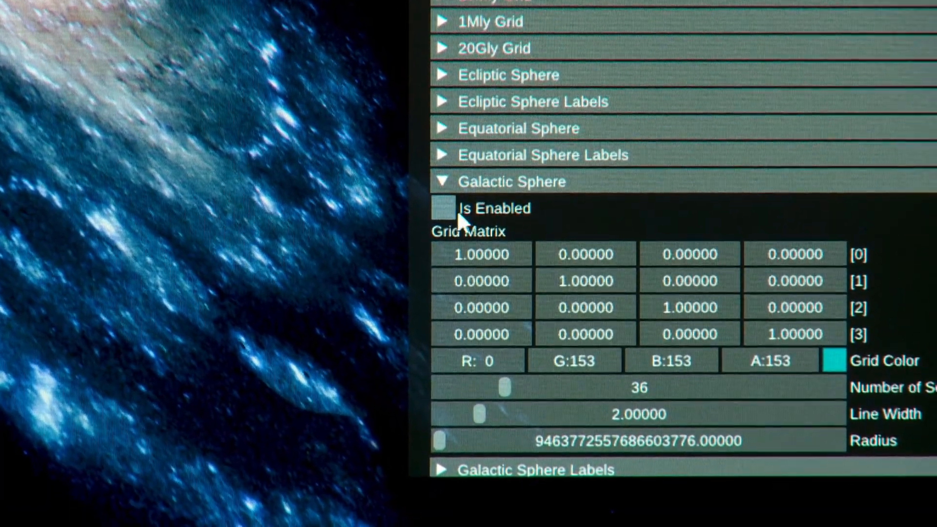
{"action": "left_click", "coordinate": [441, 208]}
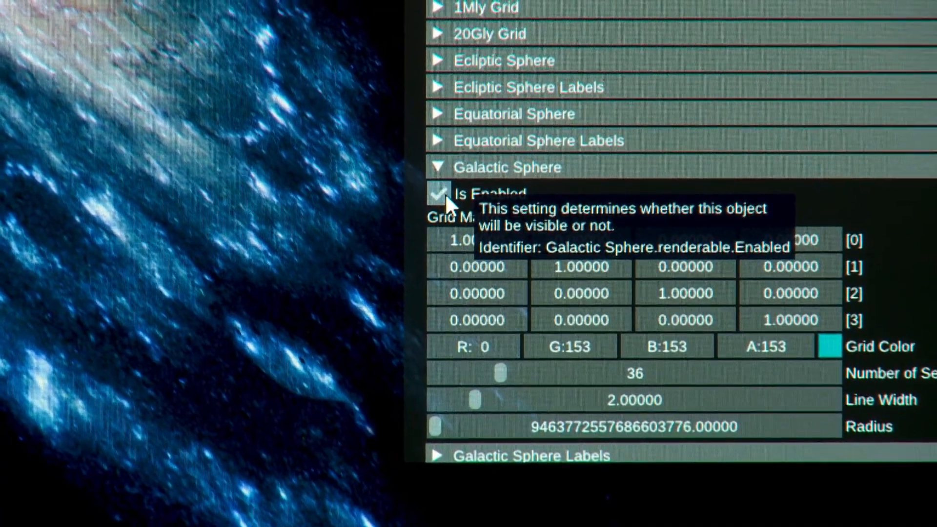